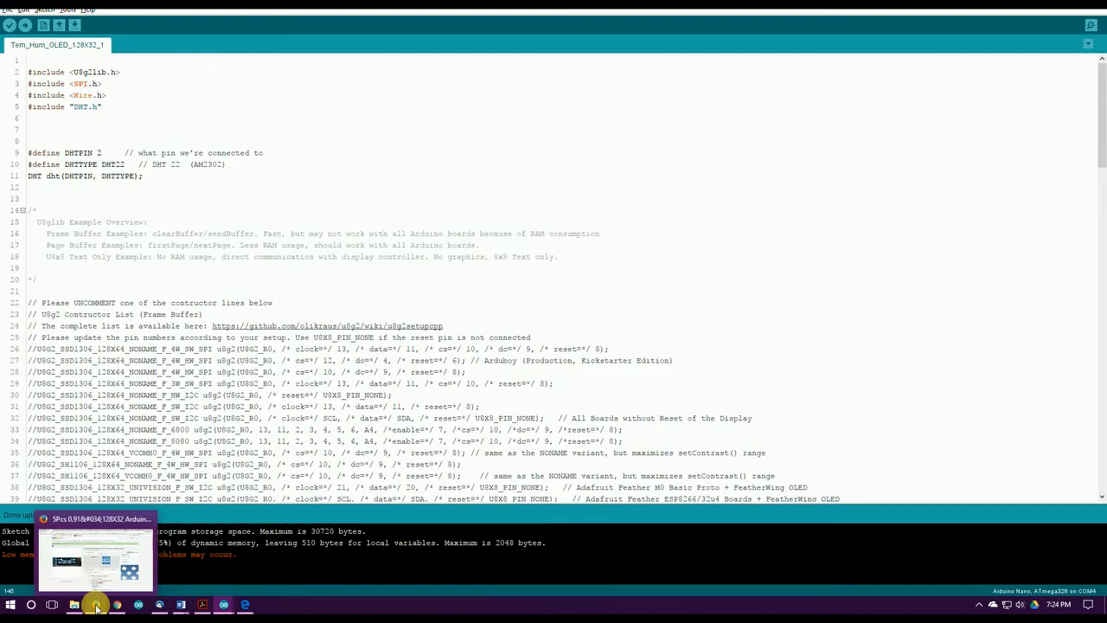
Switch to Firefox showing the eBay 5-pack 0.91-inch 128x32 blue OLED listing
click(95, 602)
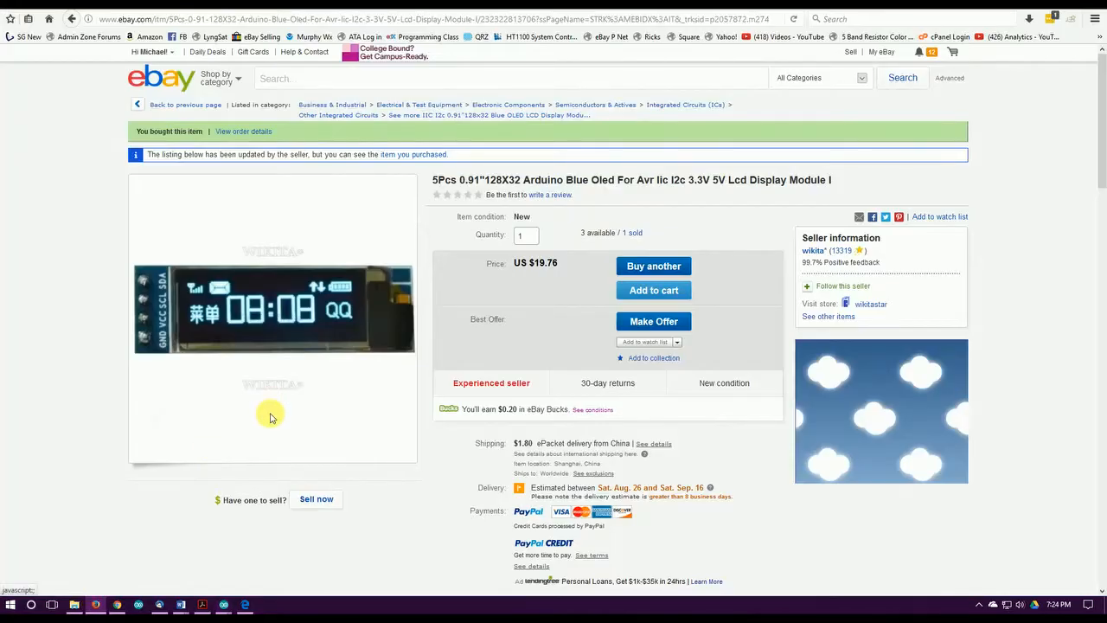
mouse_move(302, 205)
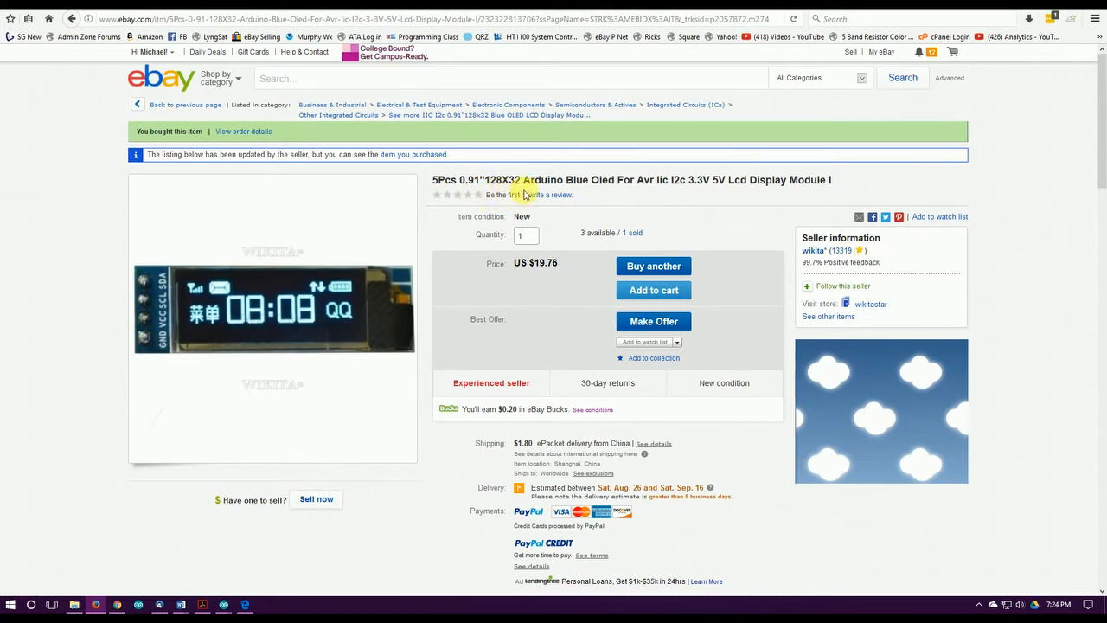
mouse_move(612, 192)
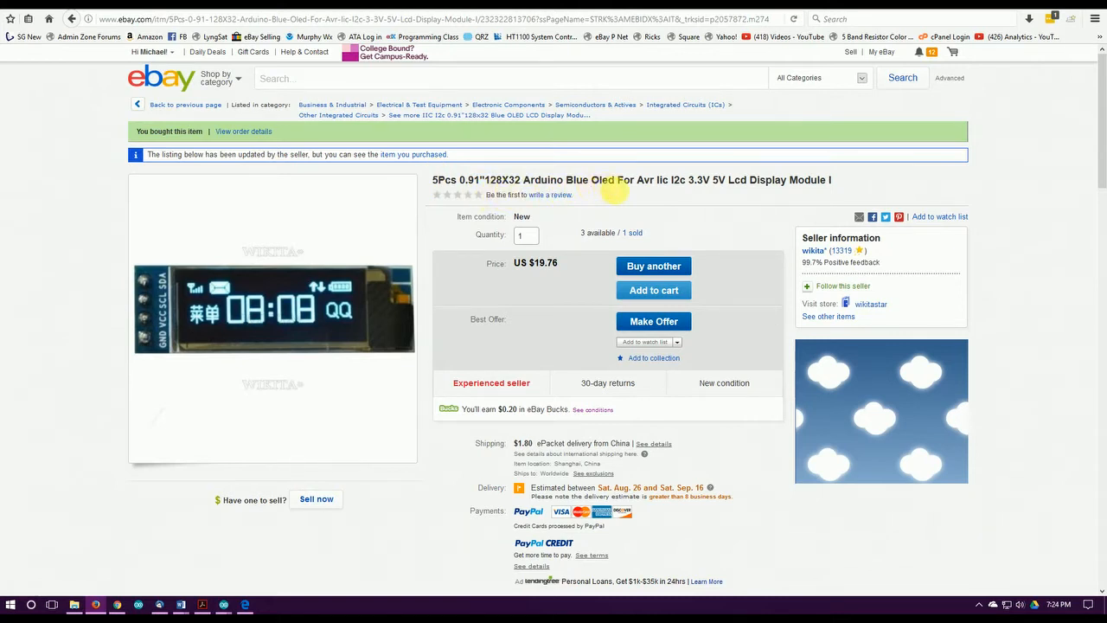
mouse_move(684, 193)
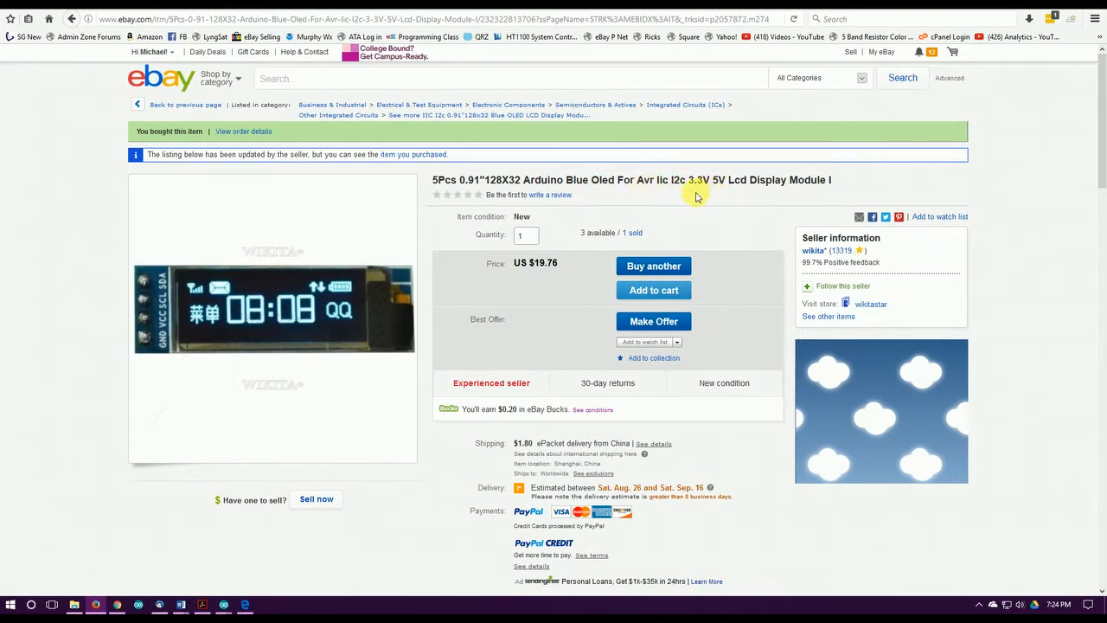
mouse_move(701, 194)
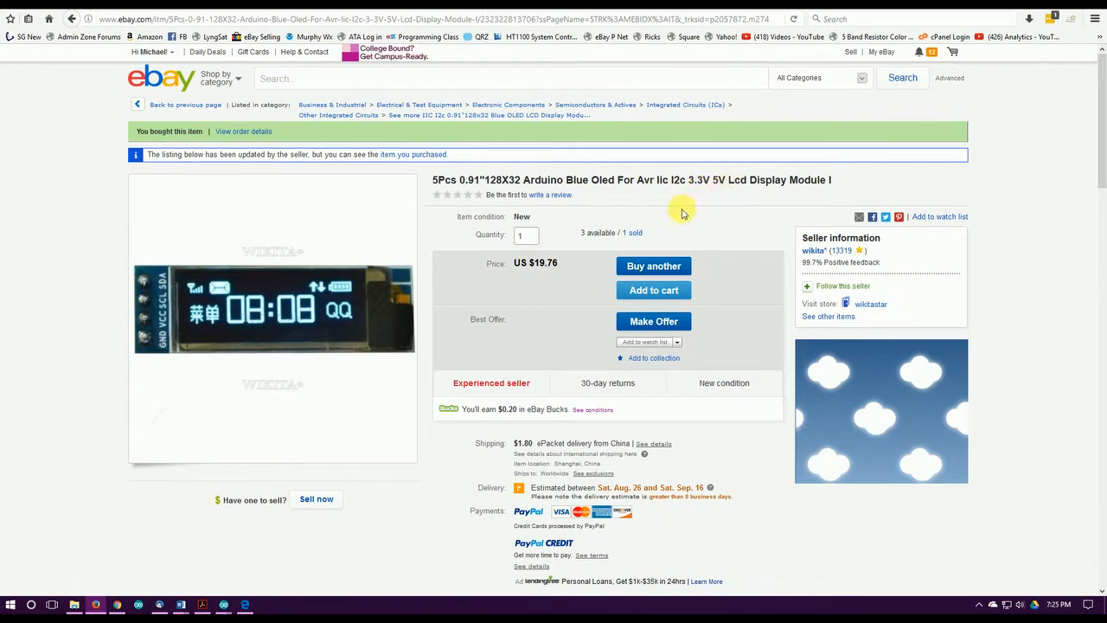
mouse_move(544, 259)
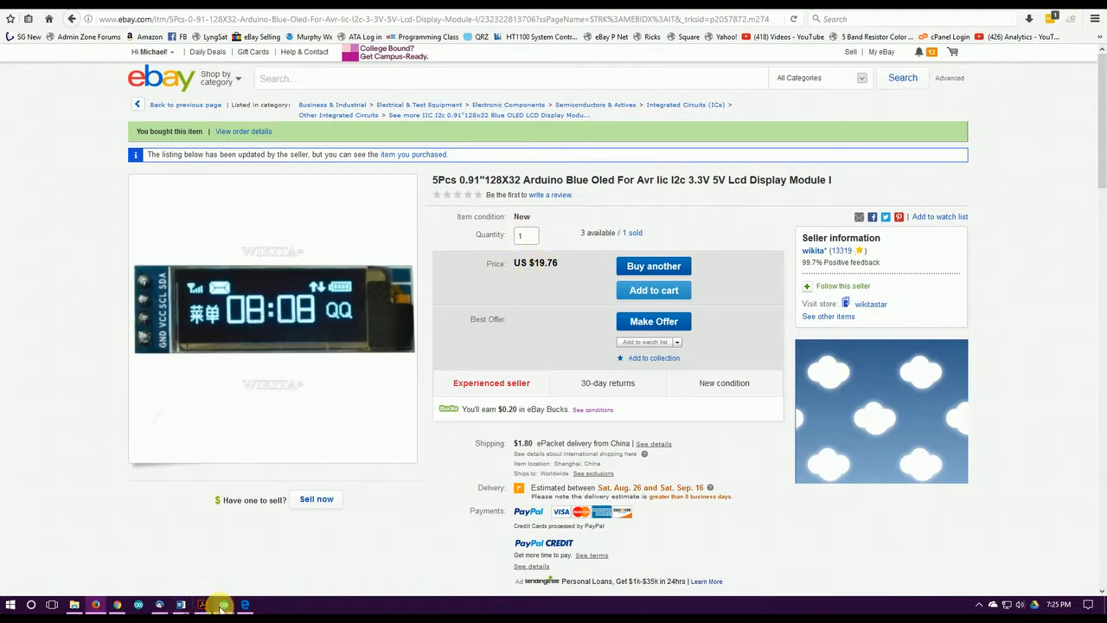
Switch back to Arduino IDE showing the Tem_Hum_OLED_128X32_1 sketch
click(221, 602)
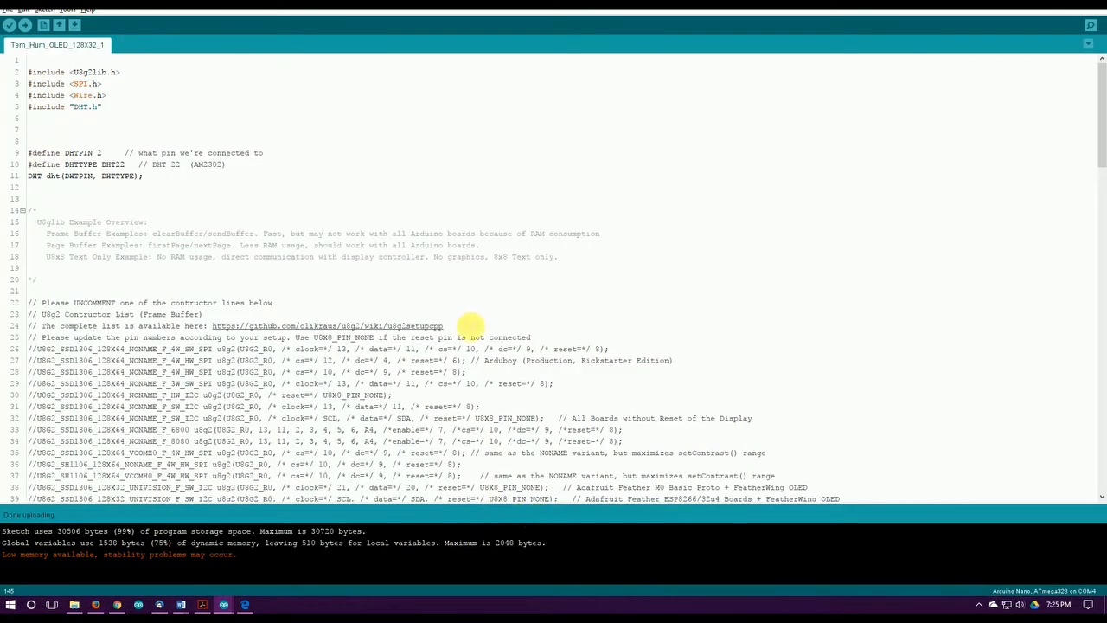
mouse_move(575, 285)
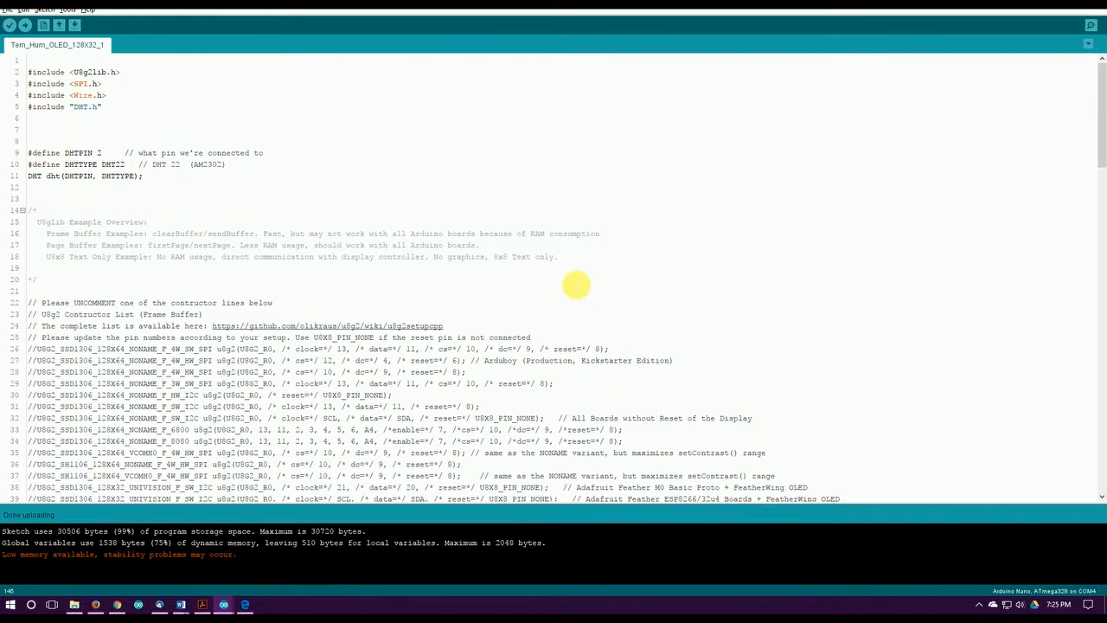
mouse_move(557, 331)
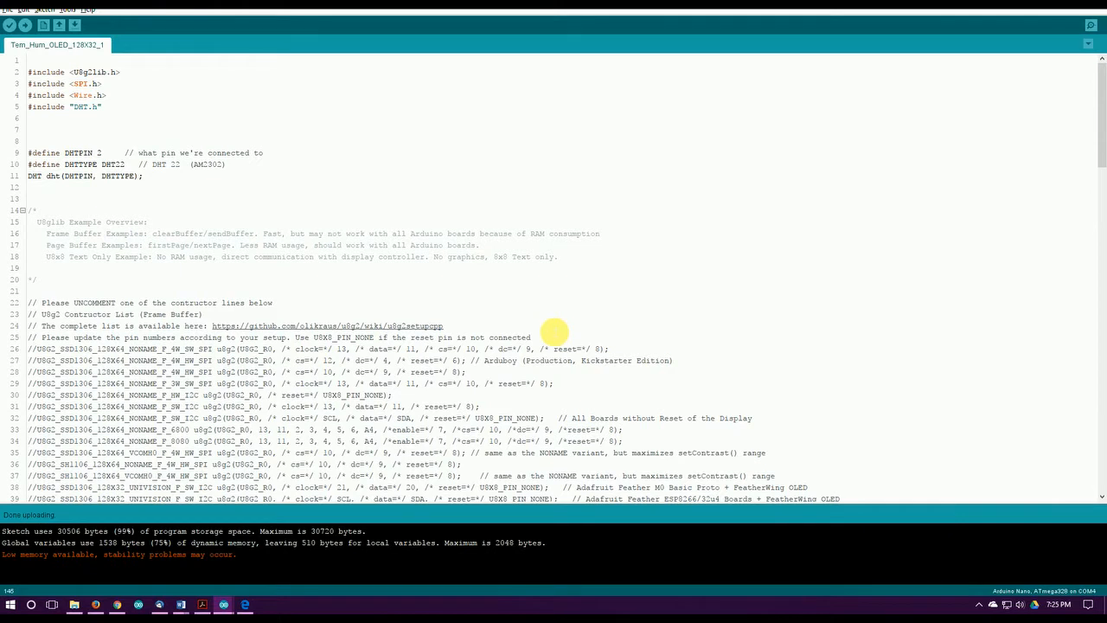
mouse_move(455, 152)
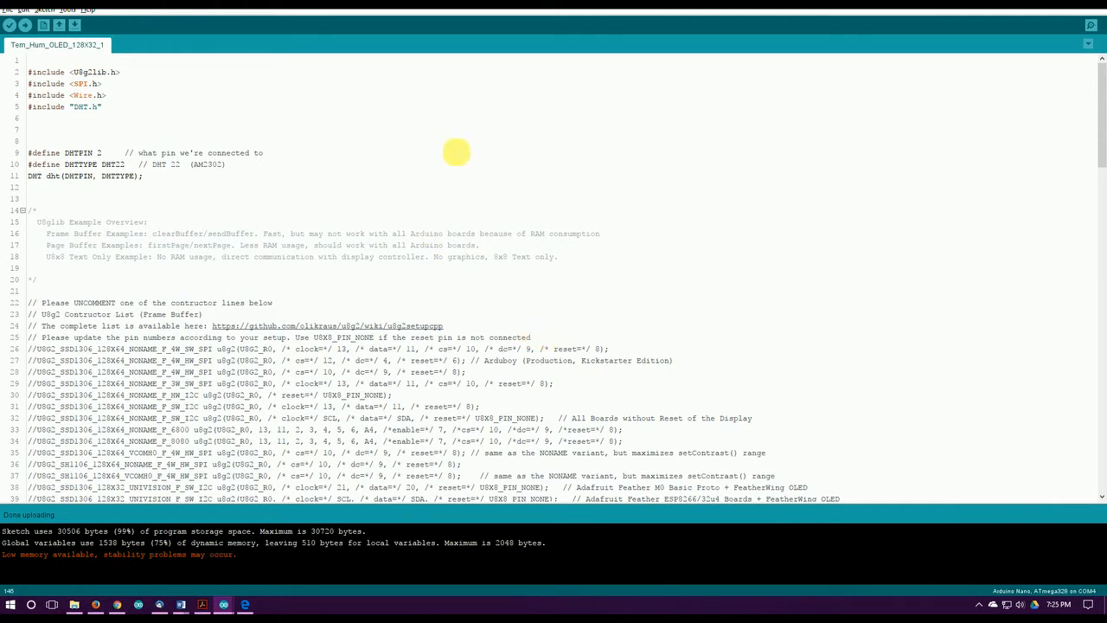
mouse_move(159, 89)
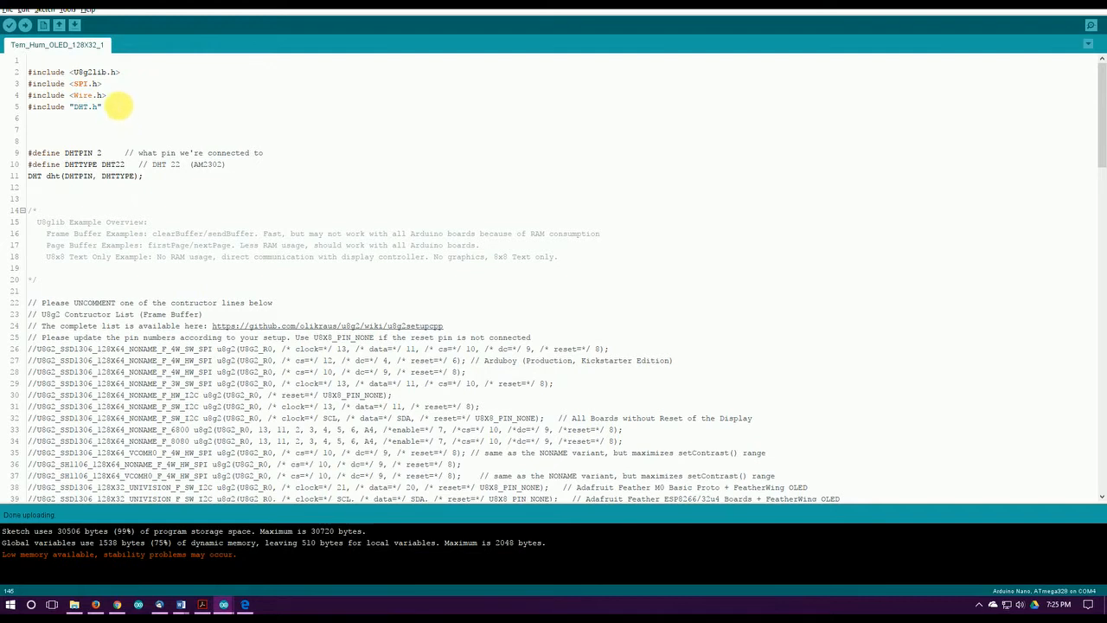
mouse_move(116, 114)
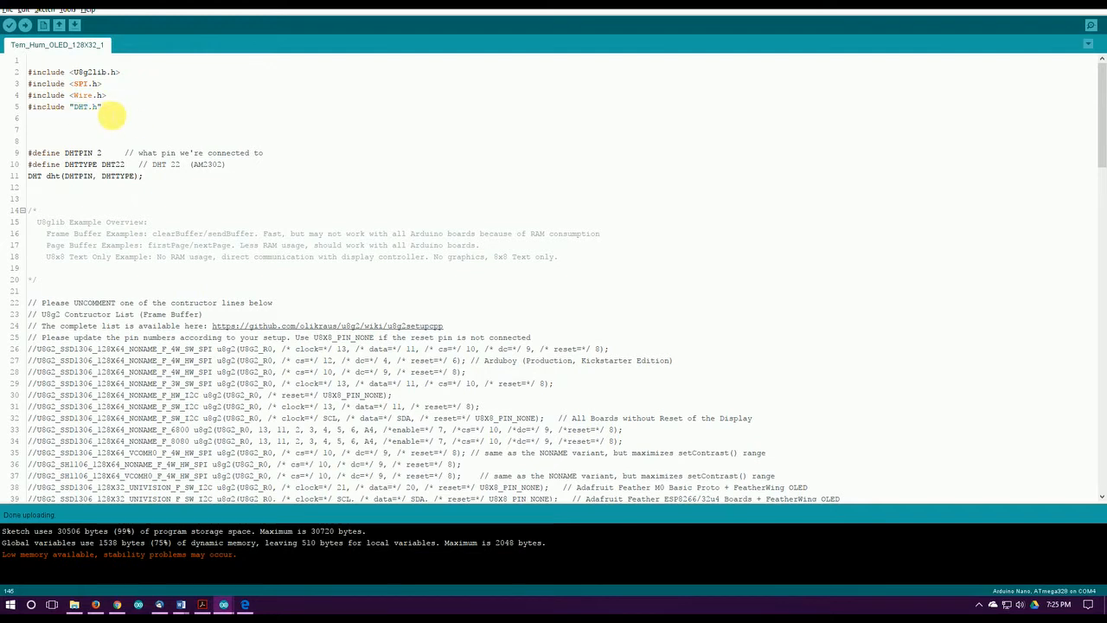
mouse_move(145, 106)
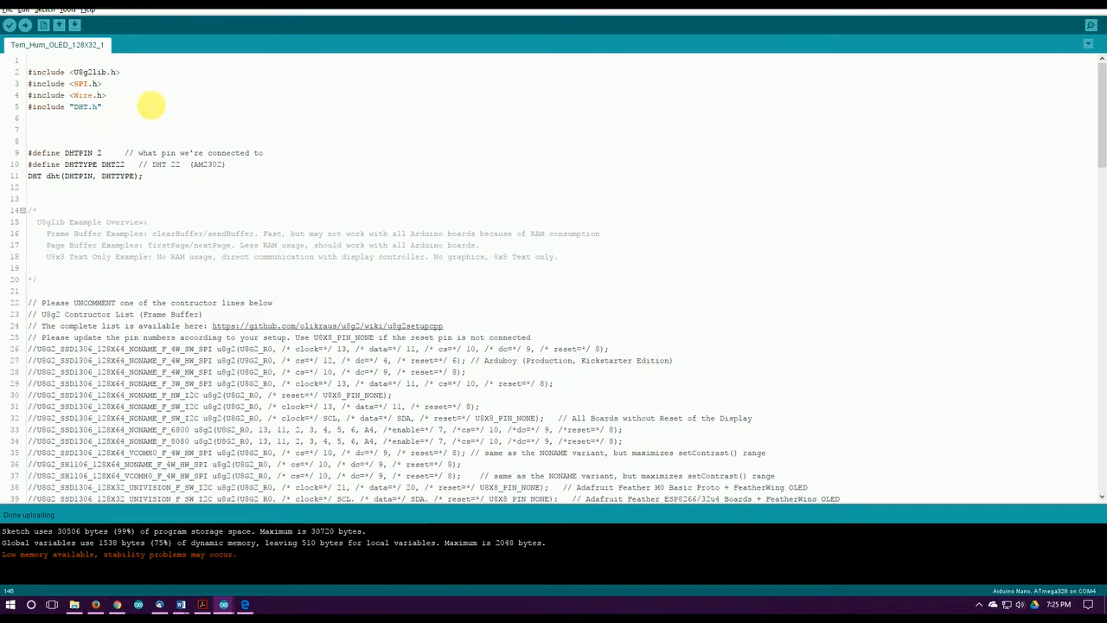
mouse_move(138, 86)
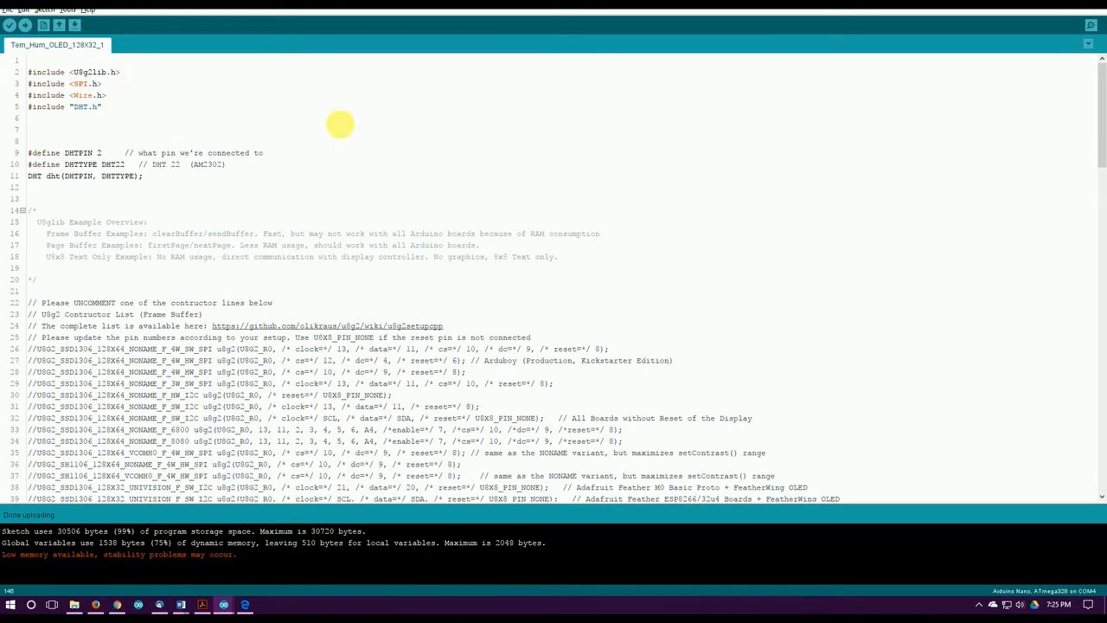
mouse_move(366, 134)
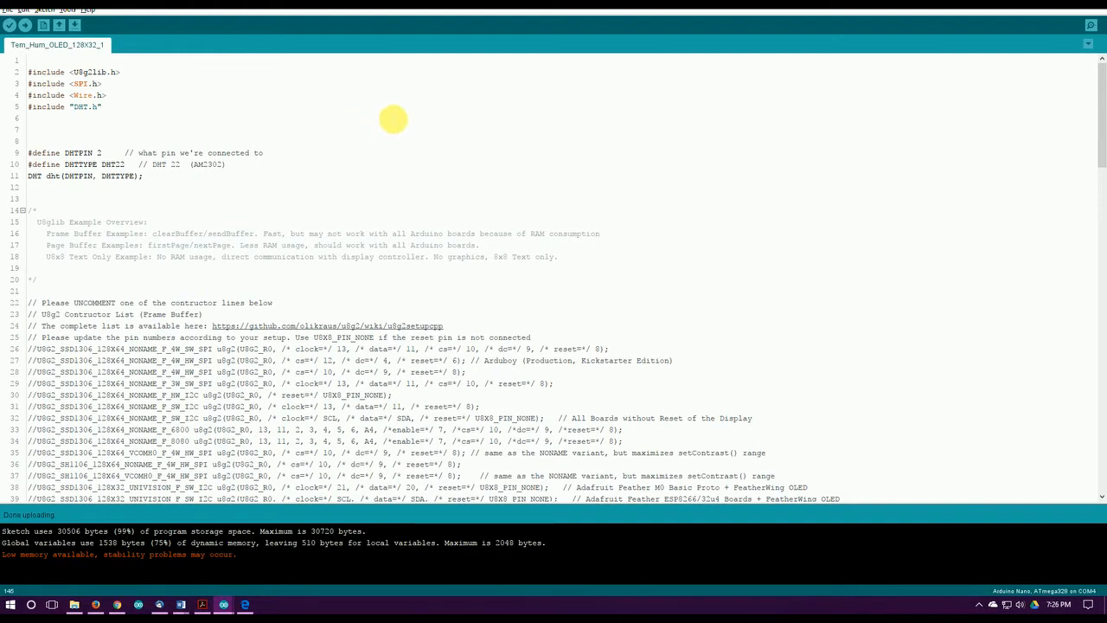
mouse_move(400, 111)
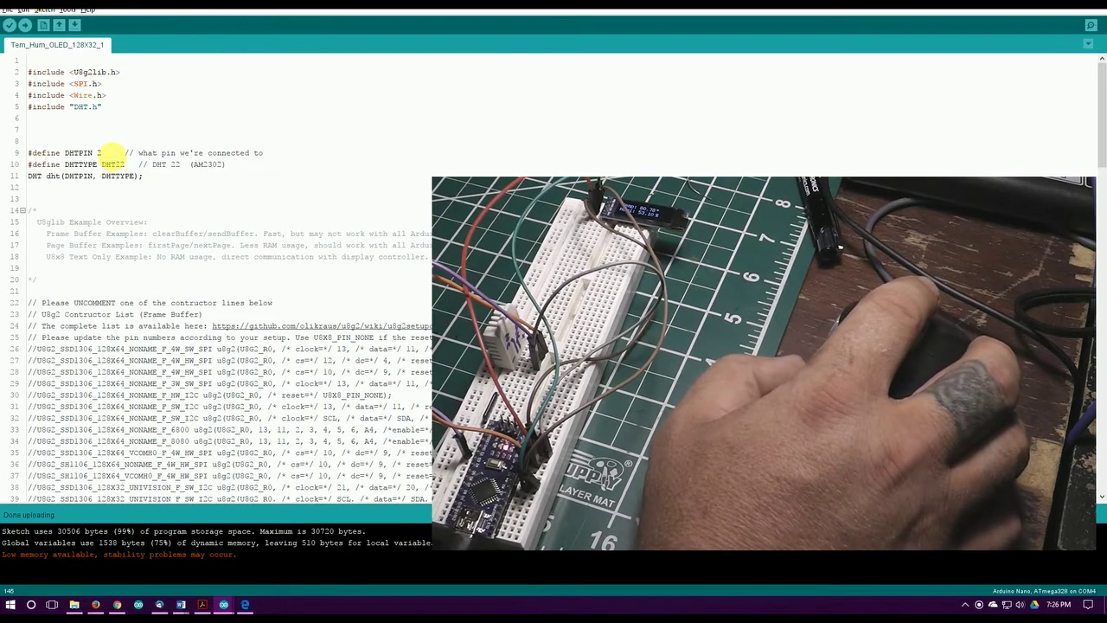
Scroll to line 42's uncommented U8G2_SSD1306_128X32_UNIVISION_F_HW_I2C constructor
scroll(down, 3)
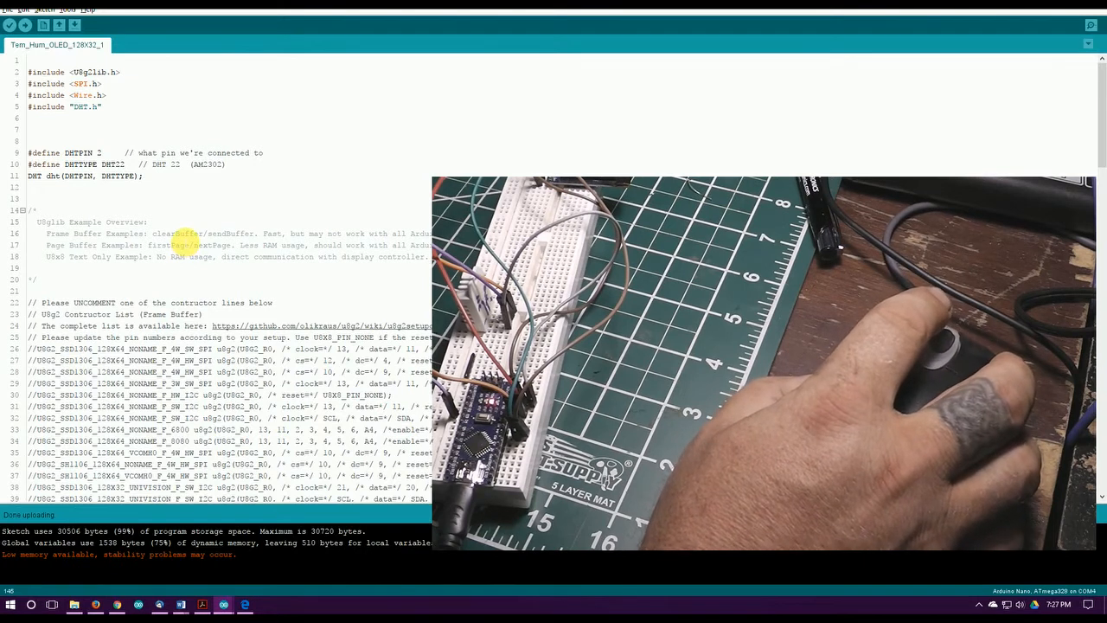
scroll(down, 3)
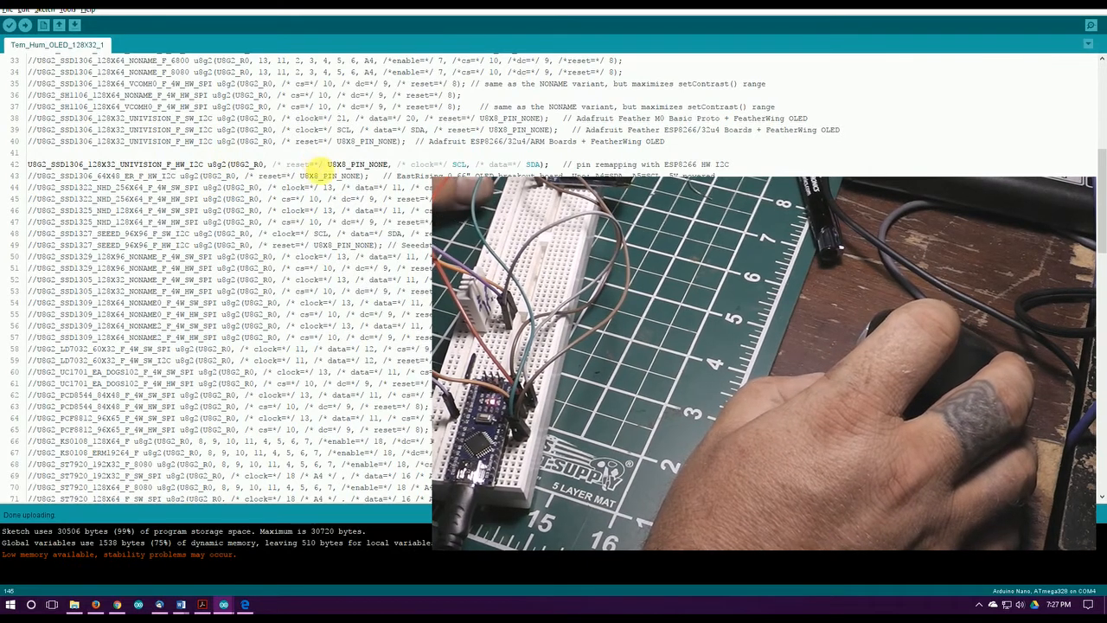
Scroll back to the sketch's opening include and DHT22 define lines
scroll(down, 3)
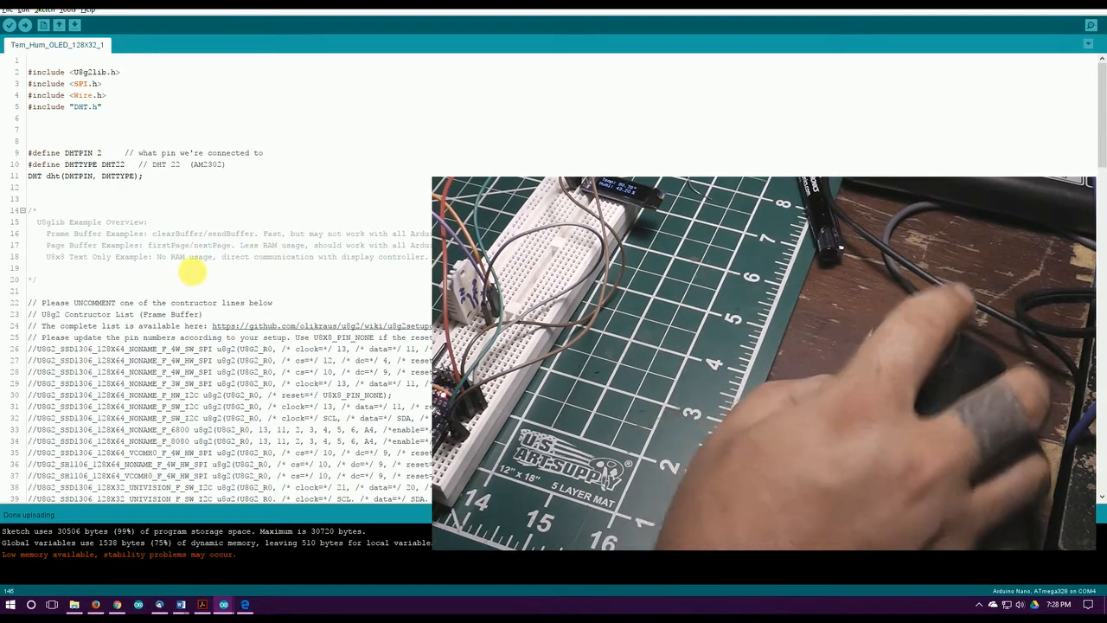
Scroll to setup() and loop() around lines 126–158, which read and display humidity and temperature
scroll(down, 3)
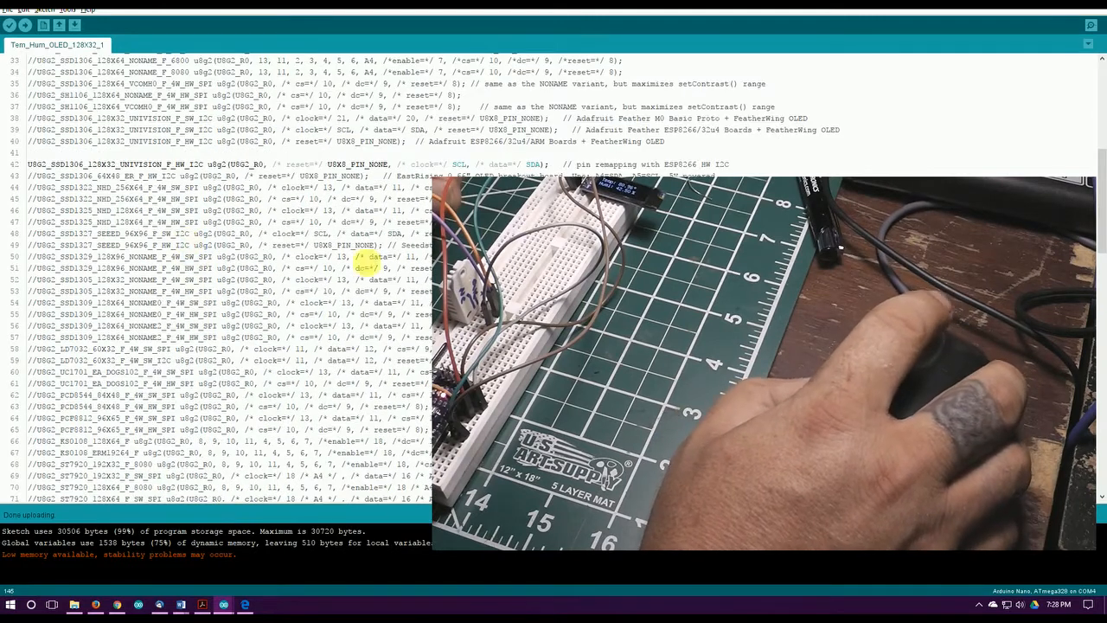
scroll(down, 3)
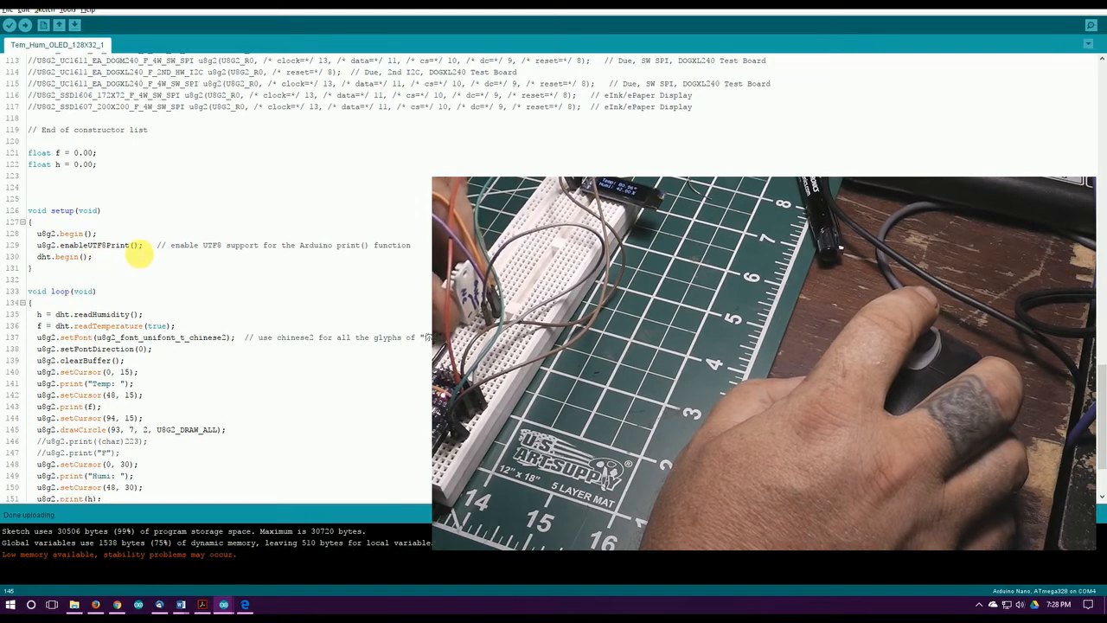
scroll(down, 3)
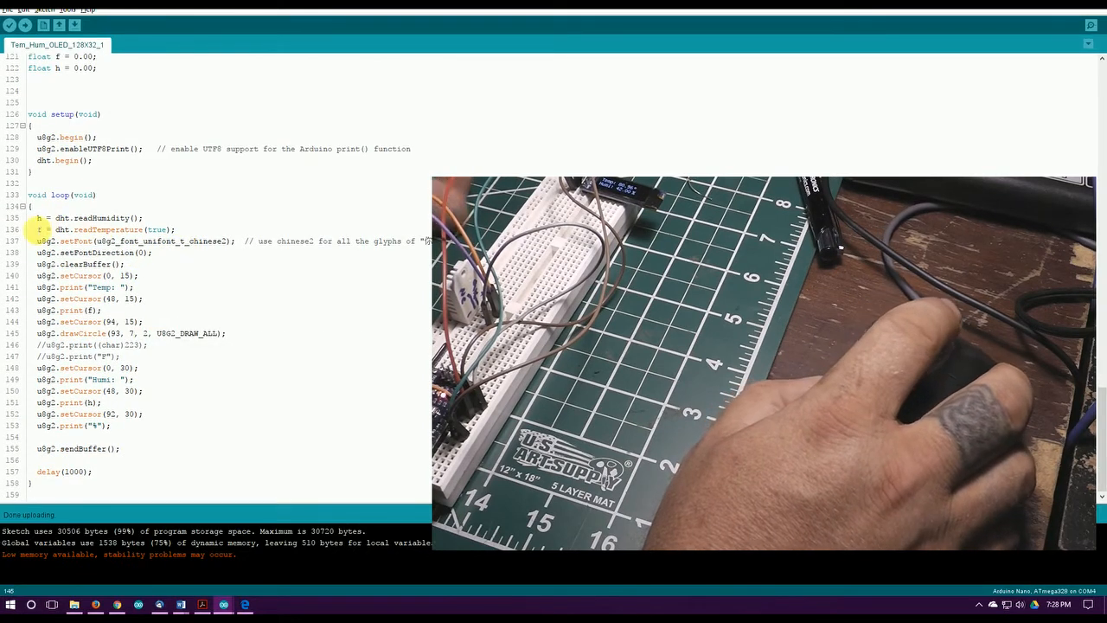